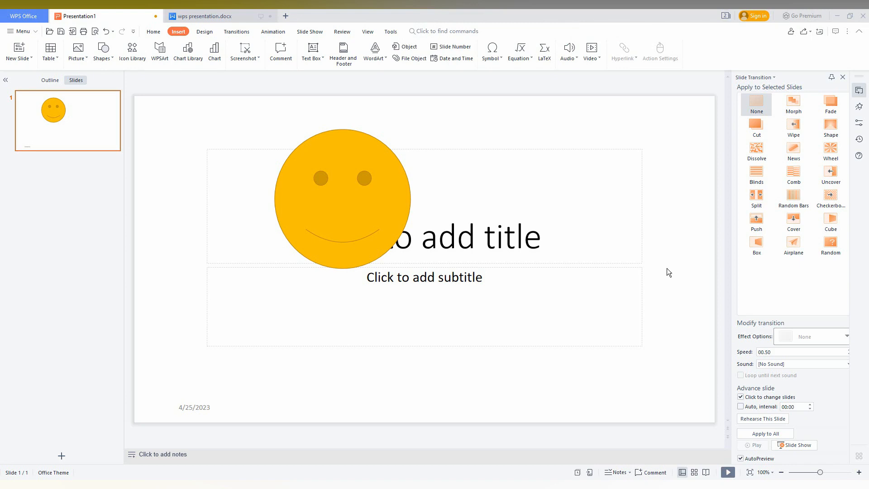
mouse_move(381, 198)
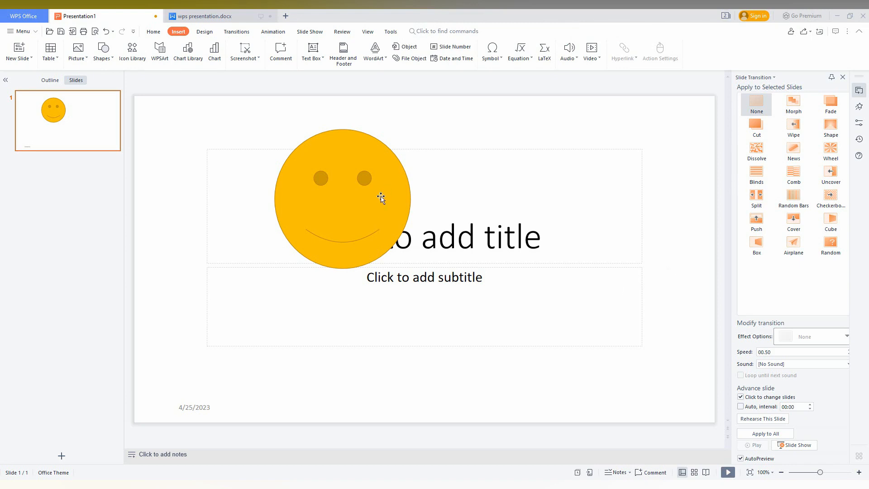
Select the yellow smiley face and shift it toward the upper left of the slide
left_click(342, 196)
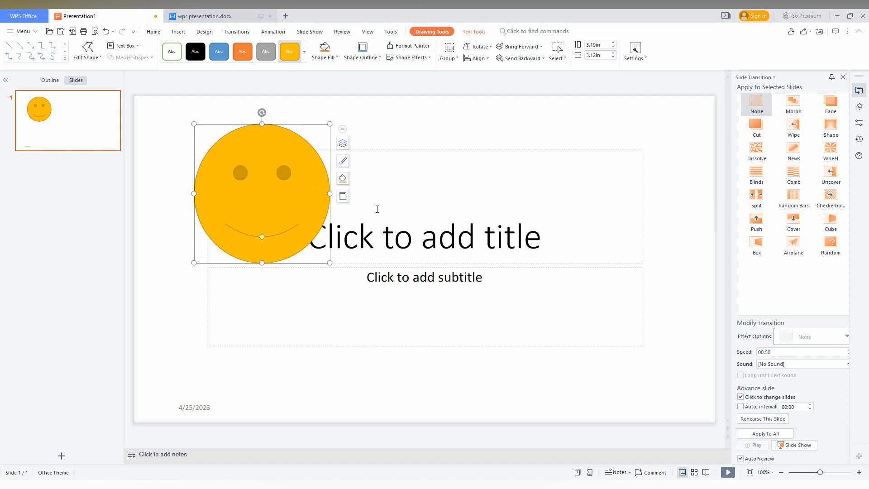
left_click(178, 31)
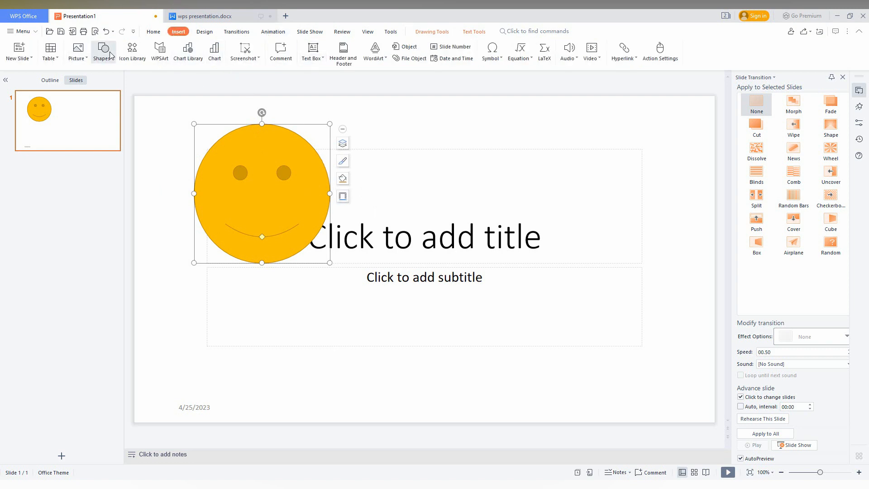
Insert a Smiley Face shape on the right, resize it slightly taller and fill it orange
left_click(103, 50)
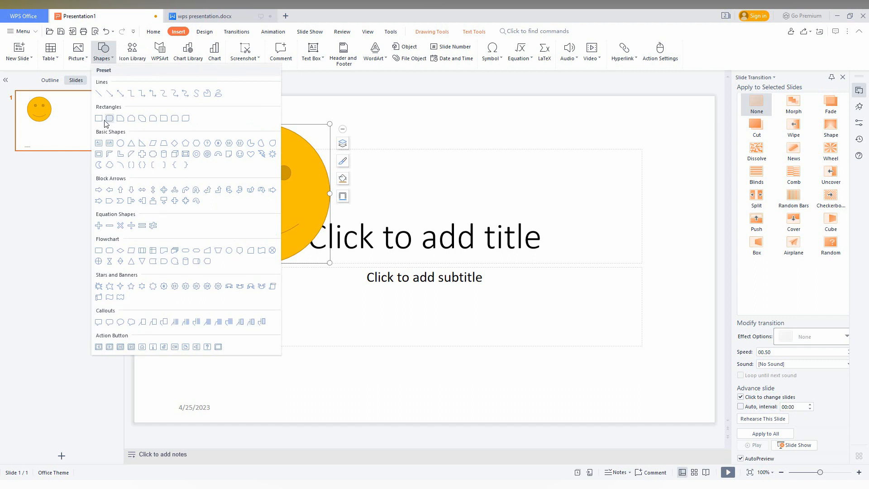
mouse_move(99, 143)
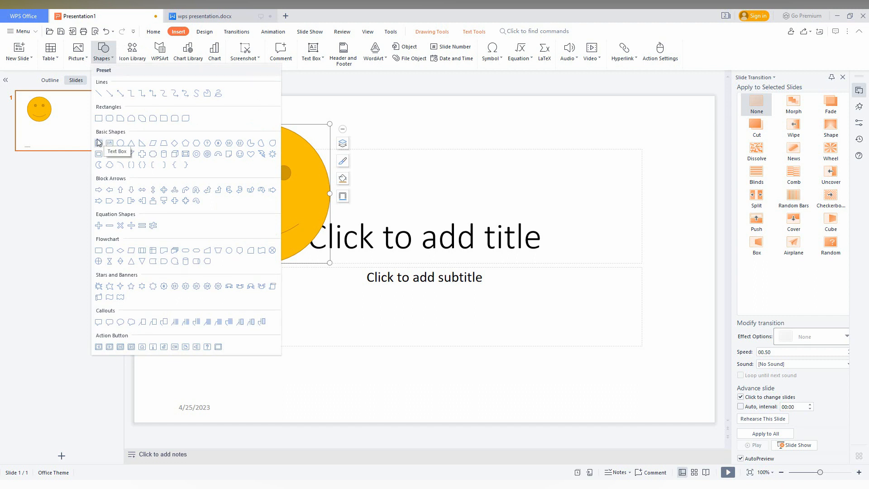
mouse_move(230, 174)
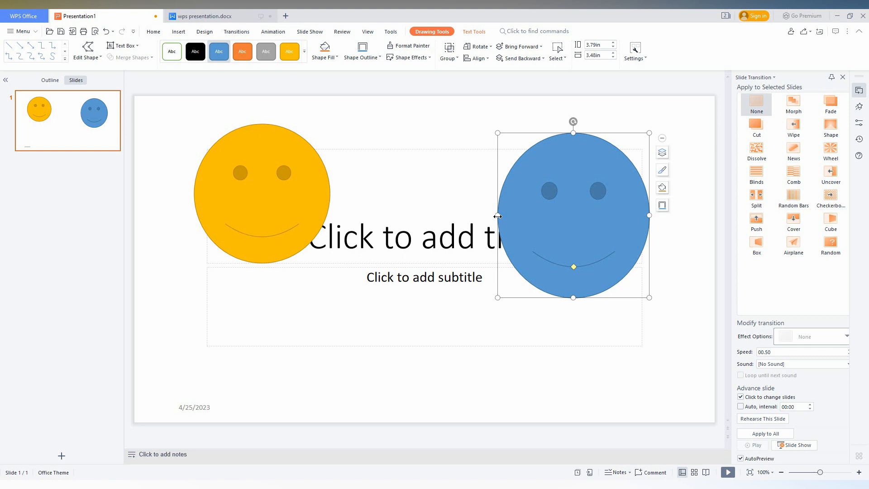
left_click(242, 51)
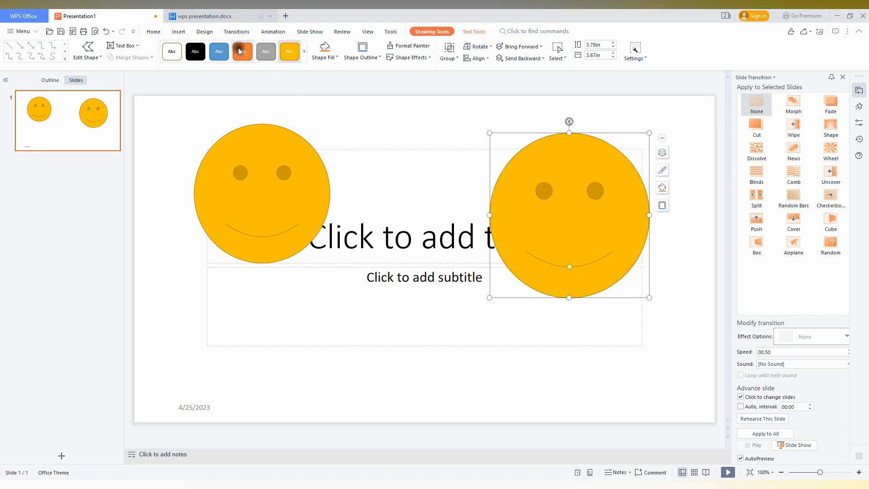
left_click(241, 51)
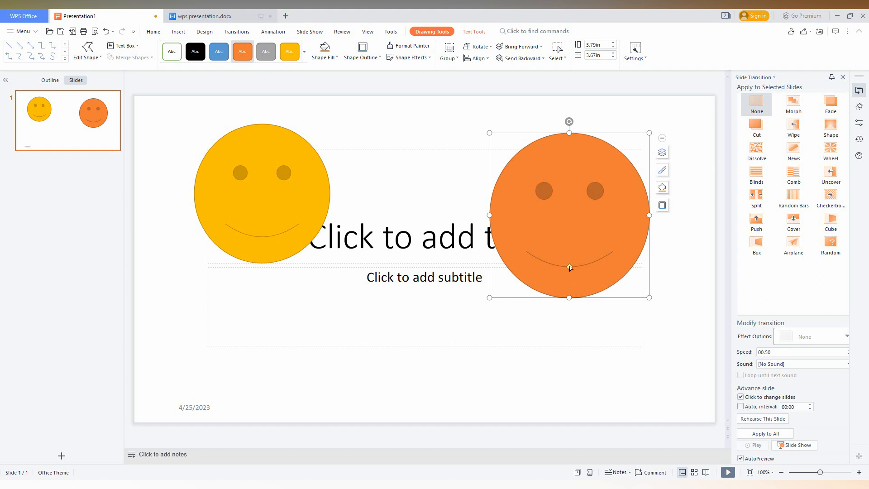
Drag the orange face's adjustment handle so its mouth becomes a flat, neutral line
left_click_drag(568, 267, 569, 256)
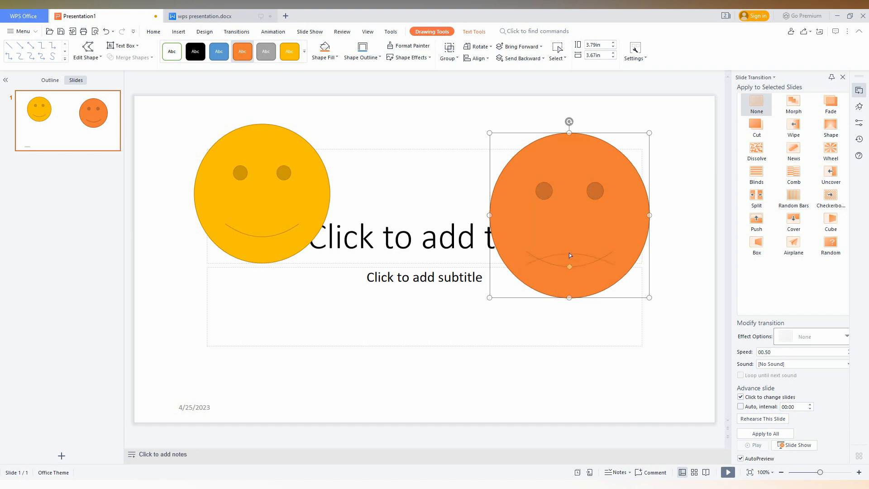
left_click(179, 31)
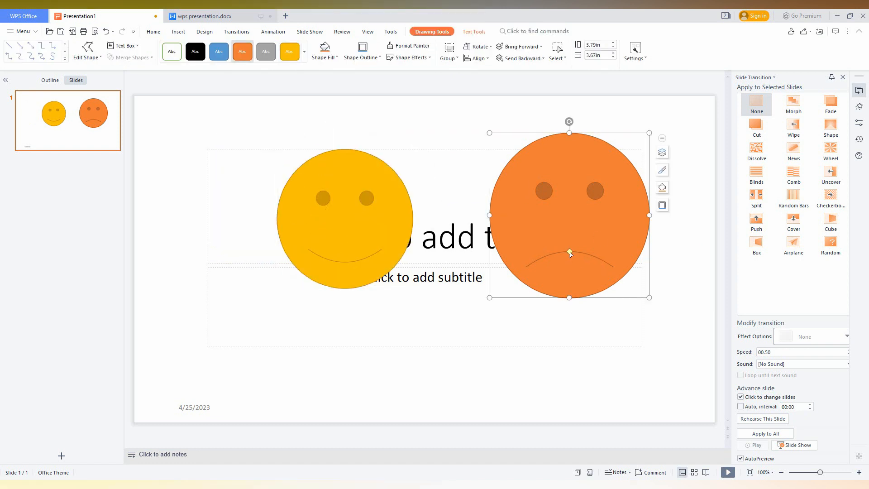
left_click_drag(570, 254, 569, 259)
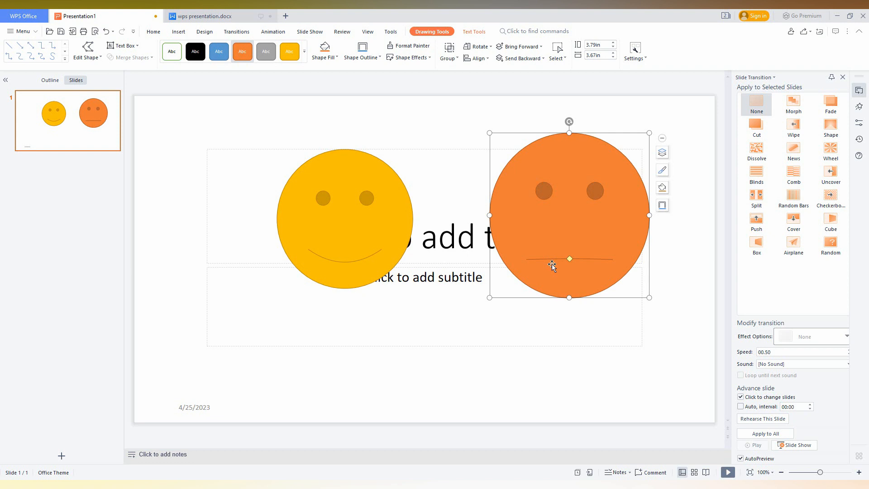
left_click(179, 32)
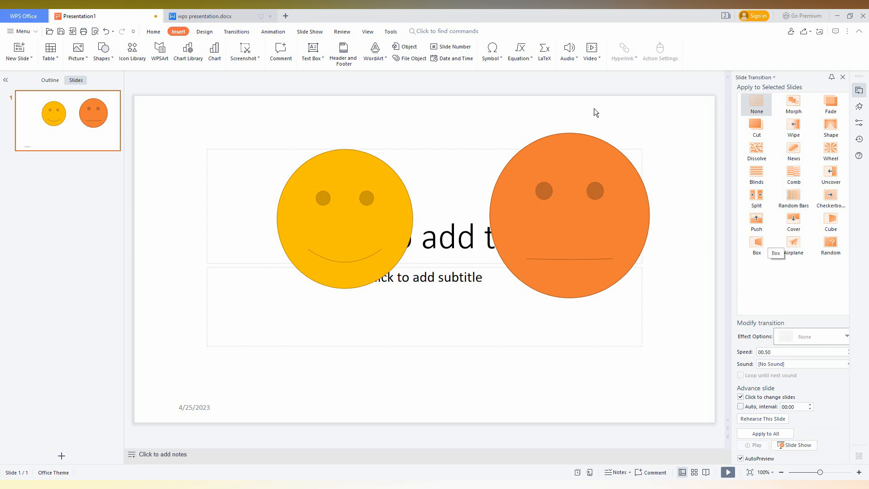
mouse_move(657, 154)
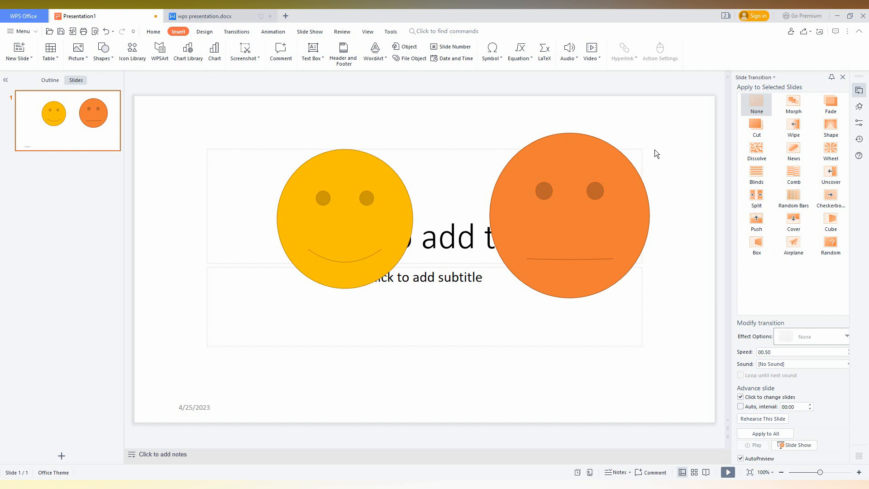
left_click(568, 214)
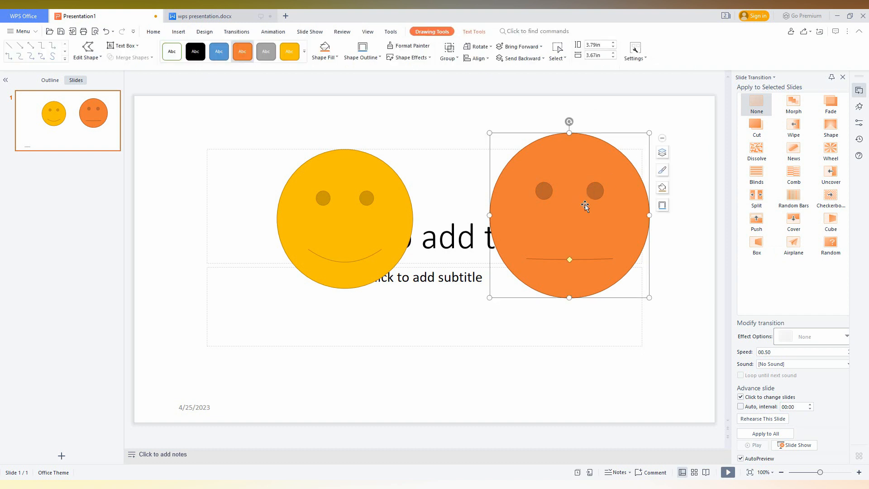